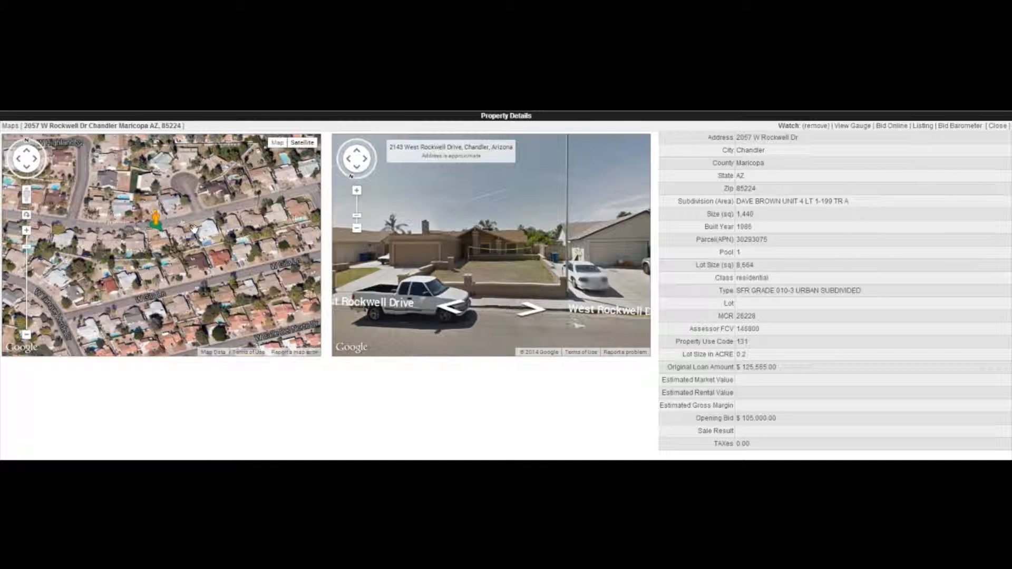
left_click(26, 231)
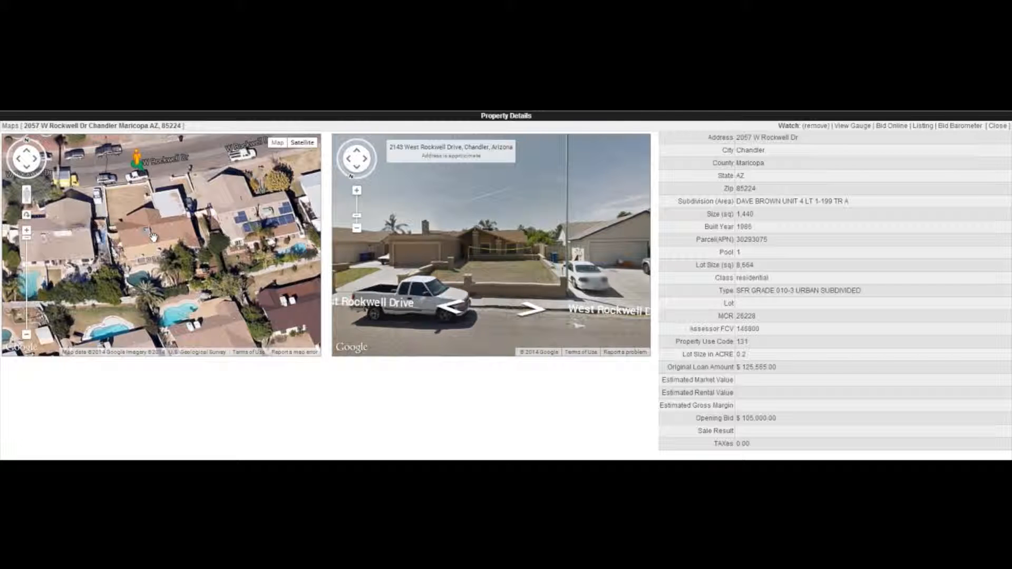
mouse_move(161, 250)
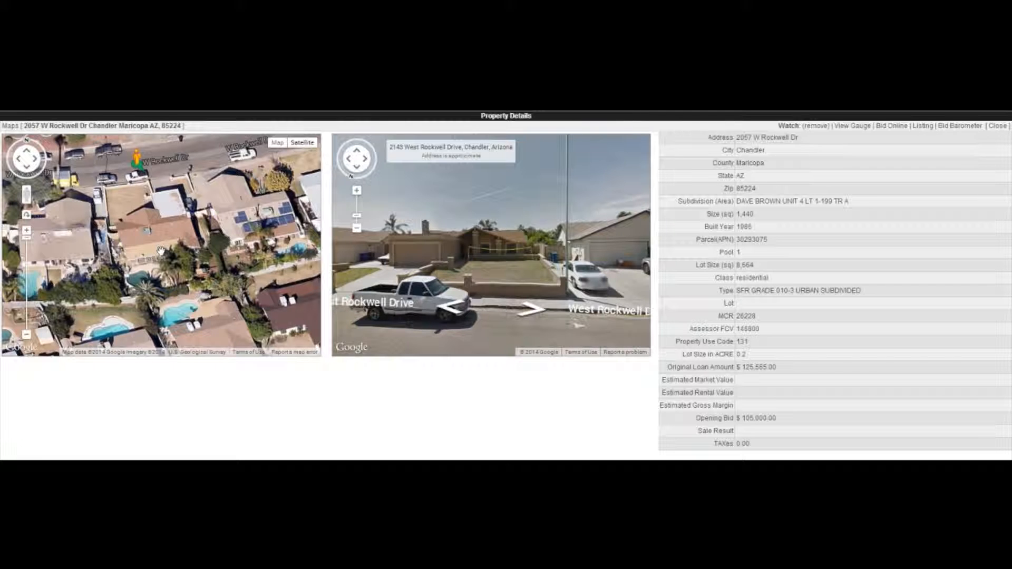